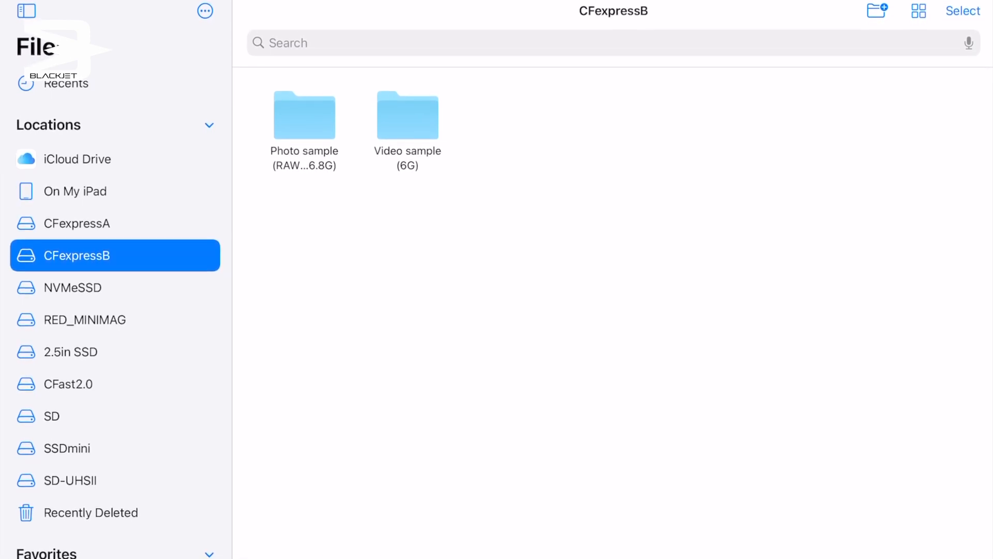
Step: Copy the 6G Video sample folder from the CFexpressB drive via its context menu
{"action": "right_click", "coordinate": [408, 114]}
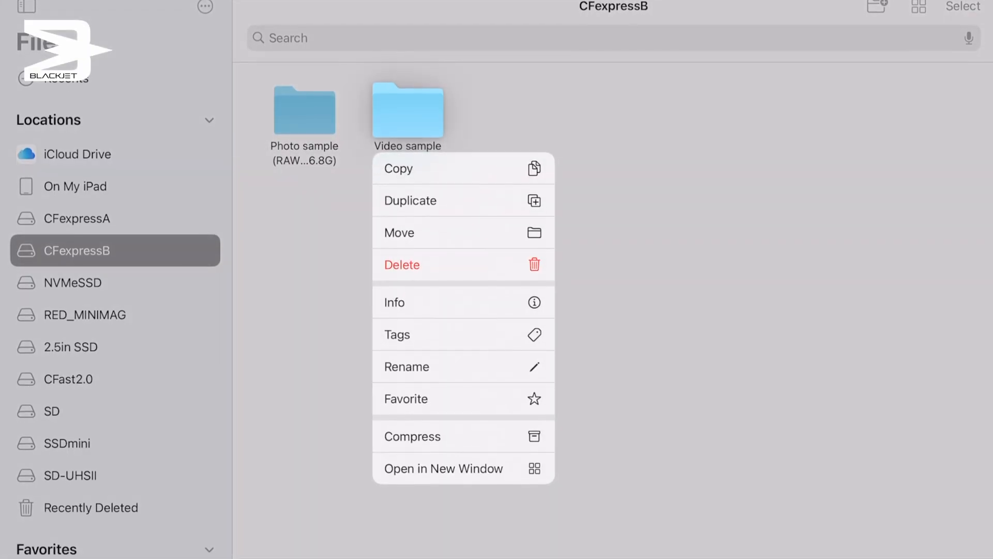
{"action": "left_click", "coordinate": [74, 177]}
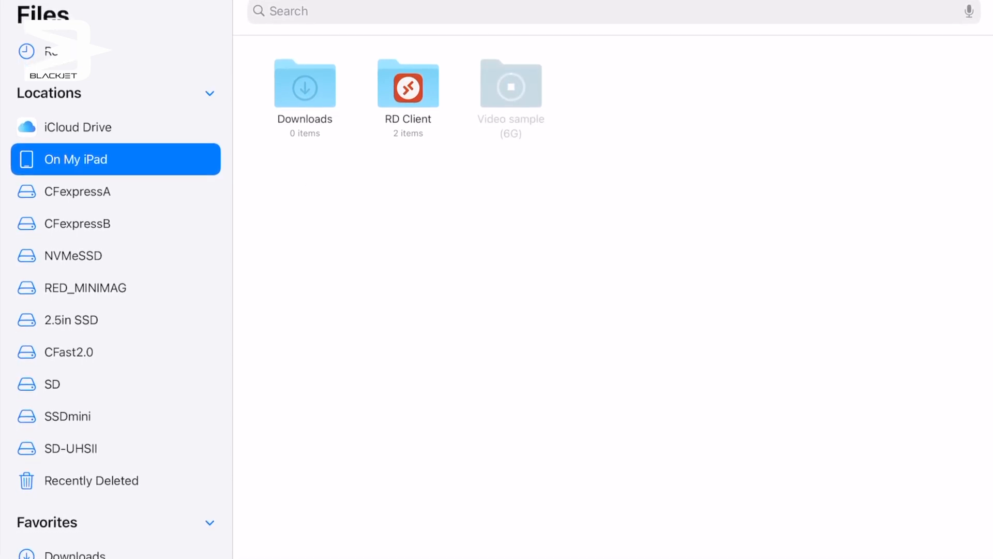
Step: Scroll through On My iPad to watch the Video sample folder copying beside Downloads and RD Client
{"action": "scroll", "scroll_direction": "down", "scroll_amount": 3}
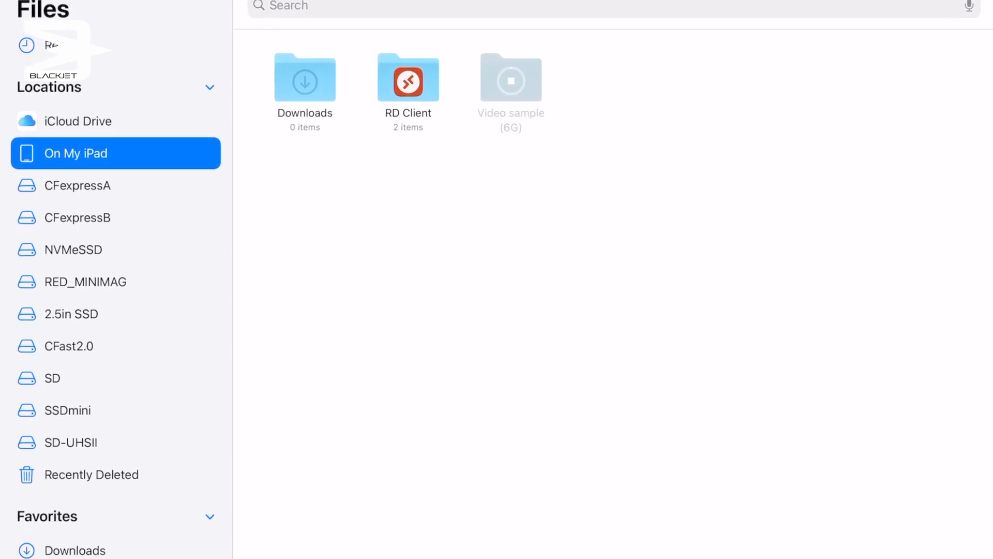